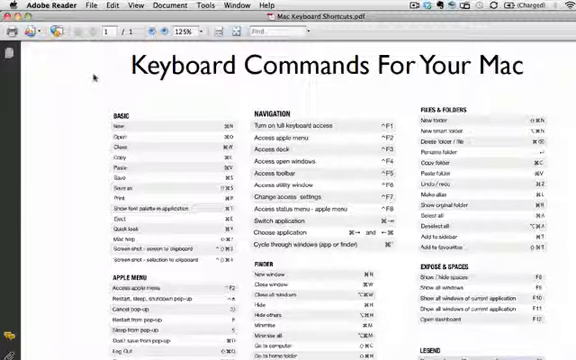
- Reopen Mac Keyboard Shortcuts.pdf in Adobe Reader via the Cmd+O file chooser
{"action": "scroll", "scroll_direction": "down", "scroll_amount": 3}
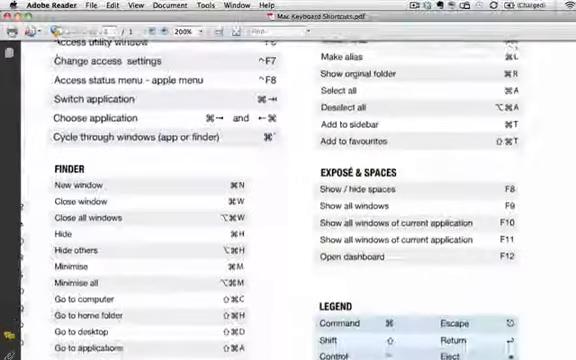
{"action": "scroll", "scroll_direction": "down", "scroll_amount": 3}
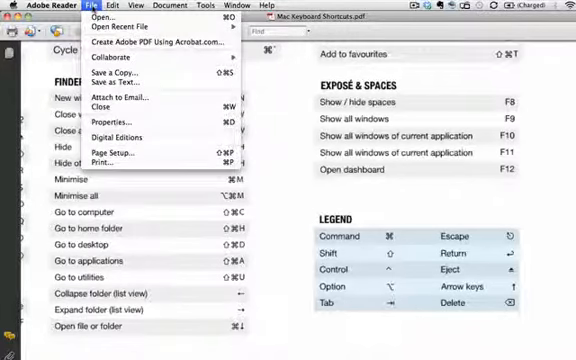
{"action": "mouse_move", "coordinate": [108, 18]}
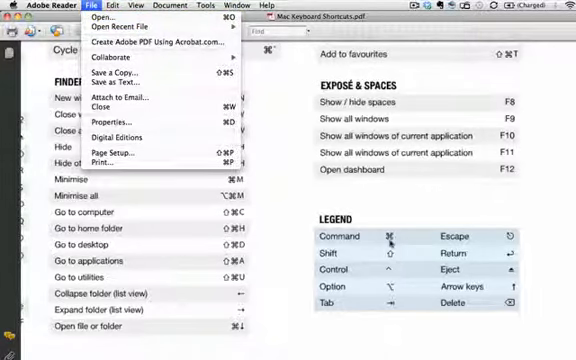
{"action": "mouse_move", "coordinate": [80, 16]}
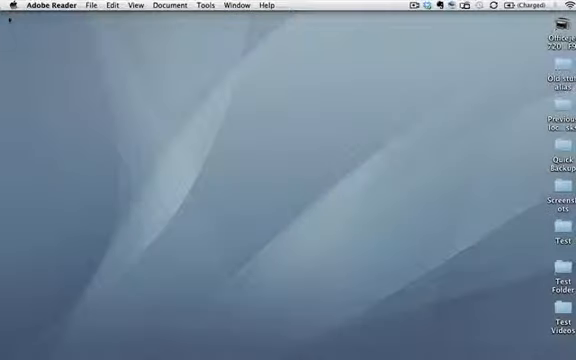
{"action": "key", "text": "cmd+o"}
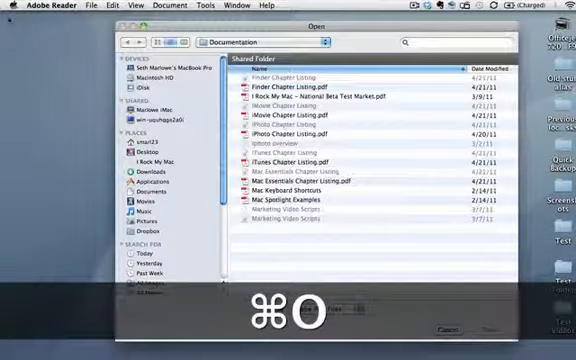
{"action": "key", "text": "cmd+o"}
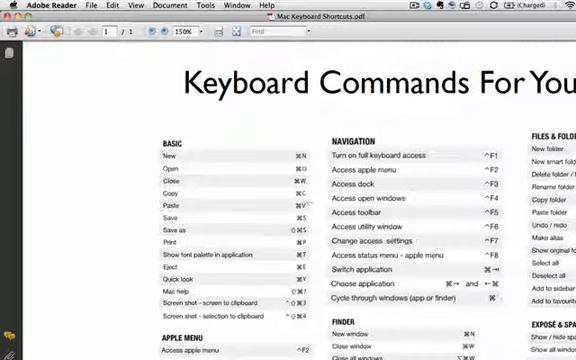
{"action": "mouse_move", "coordinate": [312, 200]}
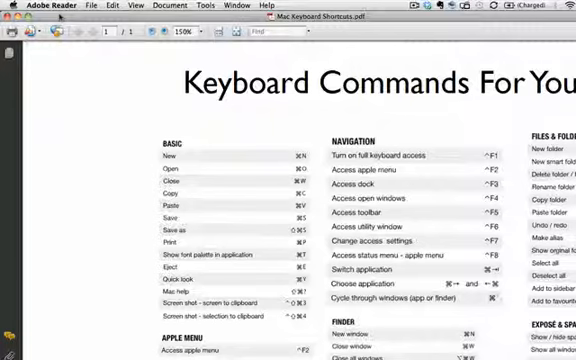
- Send the shortcuts PDF to print with Cmd+P
{"action": "key", "text": "cmd+p"}
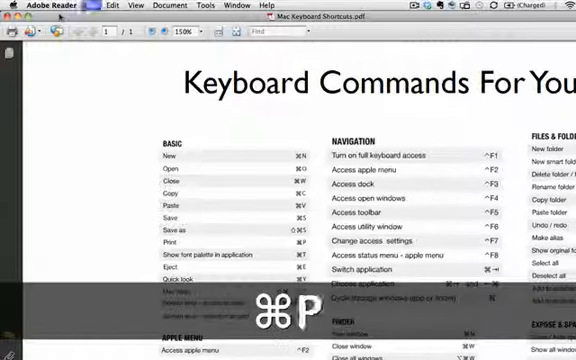
{"action": "key", "text": "cmd+p"}
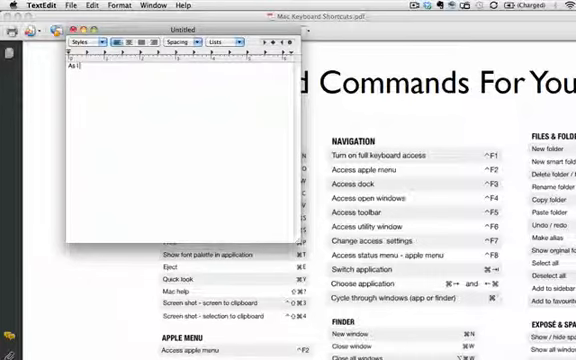
- Write the note and save it as a file named "Name this"
{"action": "type", "text": "type..."}
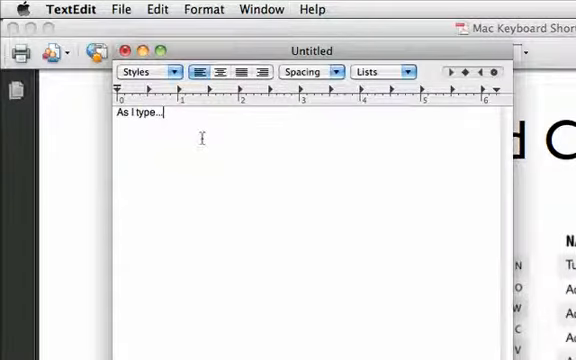
{"action": "key", "text": "cmd"}
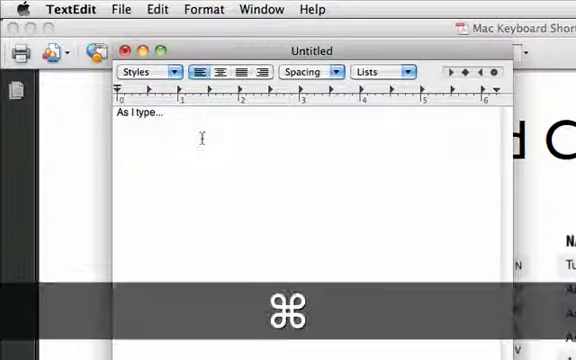
{"action": "key", "text": "cmd+s"}
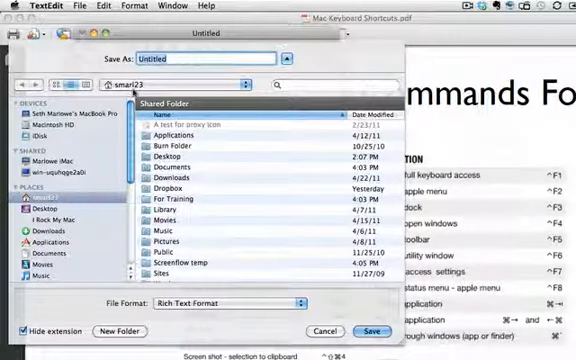
{"action": "left_click", "coordinate": [288, 58]}
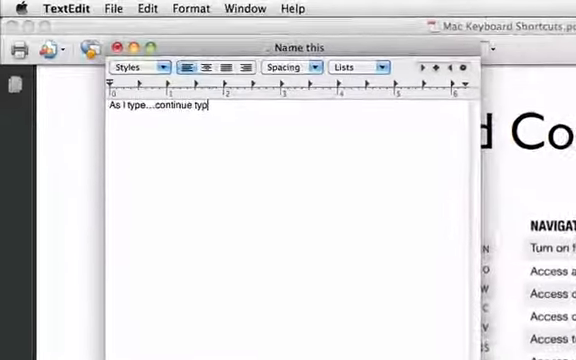
- Add "ing" to the note and save the changes to the same file
{"action": "type", "text": "ing"}
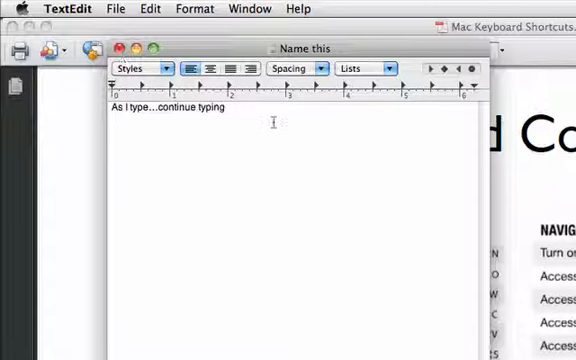
{"action": "key", "text": "cmd+s"}
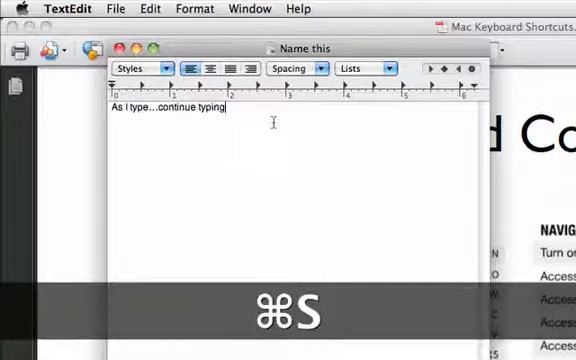
{"action": "key", "text": "cmd+s"}
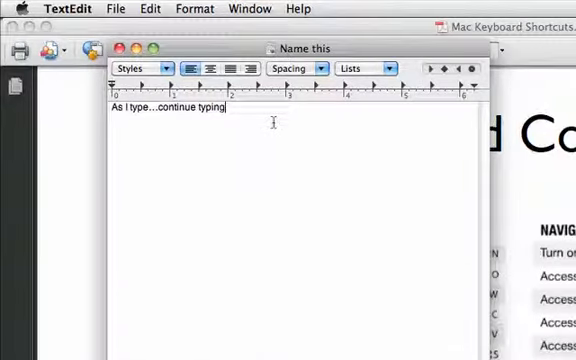
{"action": "key", "text": "cmd+shift+s"}
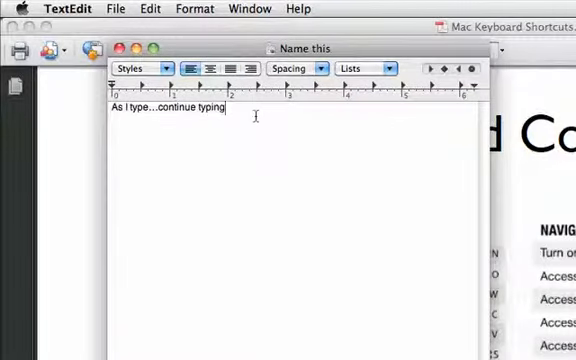
- Create a new Untitled TextEdit document with Cmd+N
{"action": "key", "text": "cmd+n"}
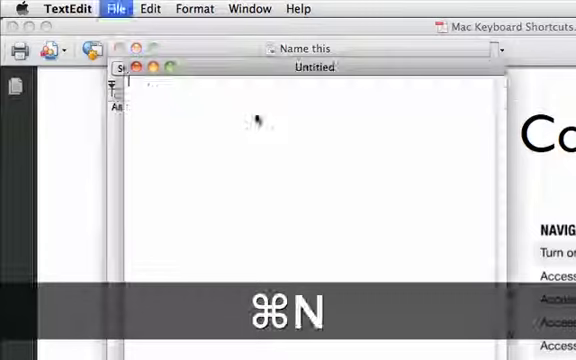
{"action": "key", "text": "cmd+n"}
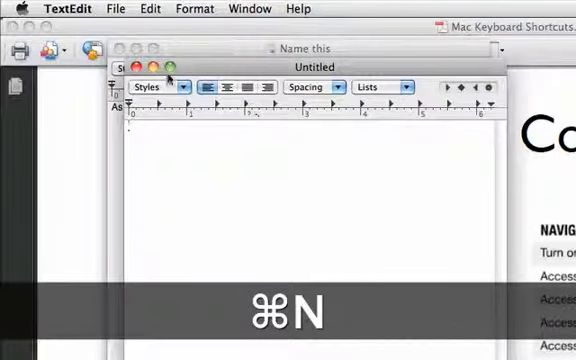
{"action": "key", "text": "cmd+n"}
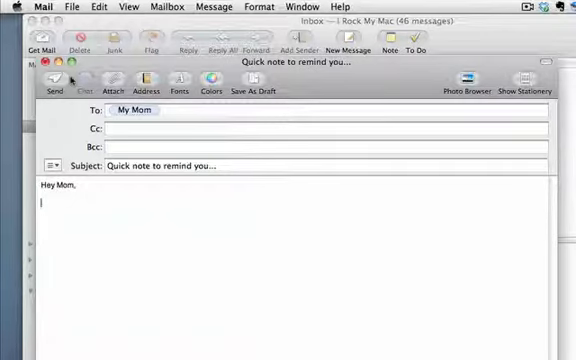
- Start a new Mail message addressed to "my sis"
{"action": "key", "text": "cmd+n"}
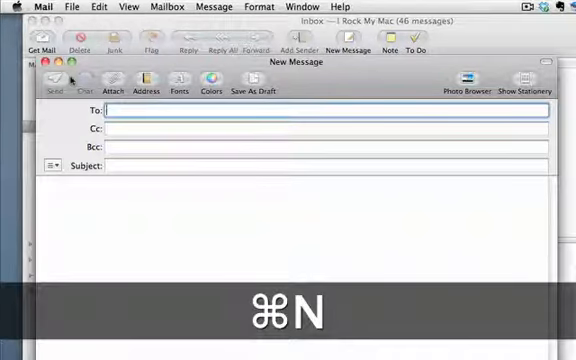
{"action": "key", "text": "cmd+n"}
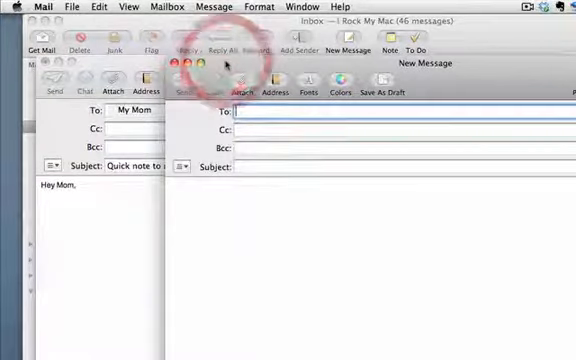
{"action": "type", "text": "my sis"}
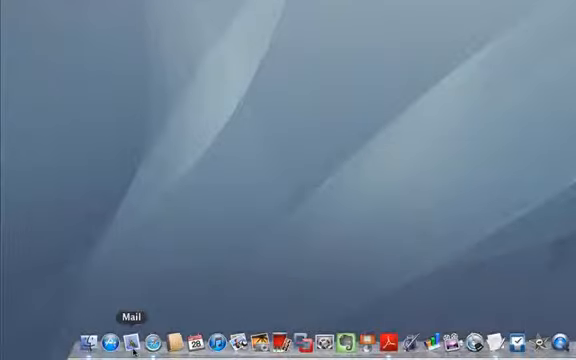
- Bring Finder to the front after quitting Mail
{"action": "left_click", "coordinate": [116, 8]}
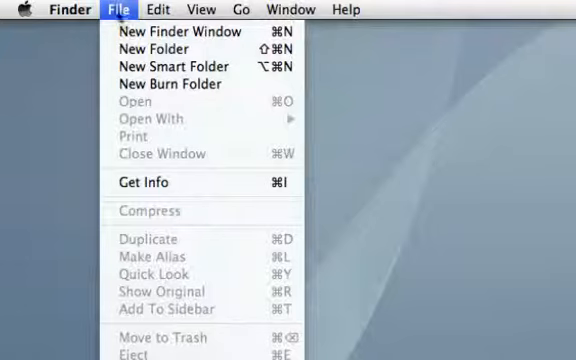
{"action": "mouse_move", "coordinate": [176, 84]}
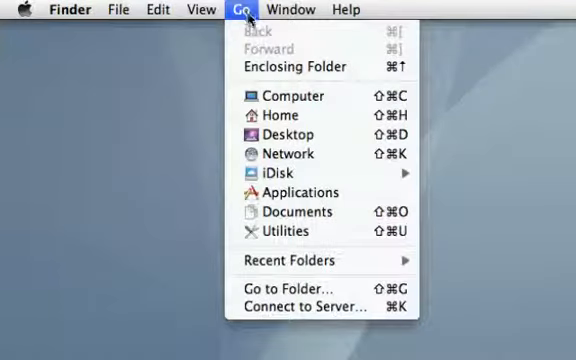
{"action": "mouse_move", "coordinate": [280, 114]}
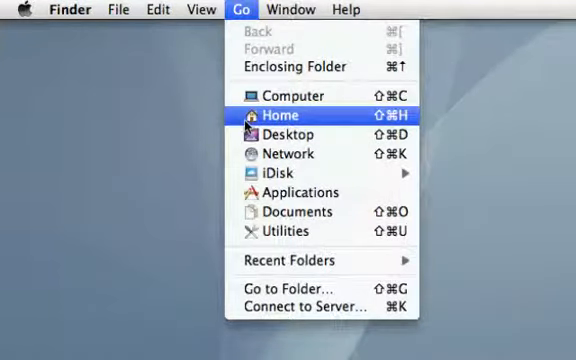